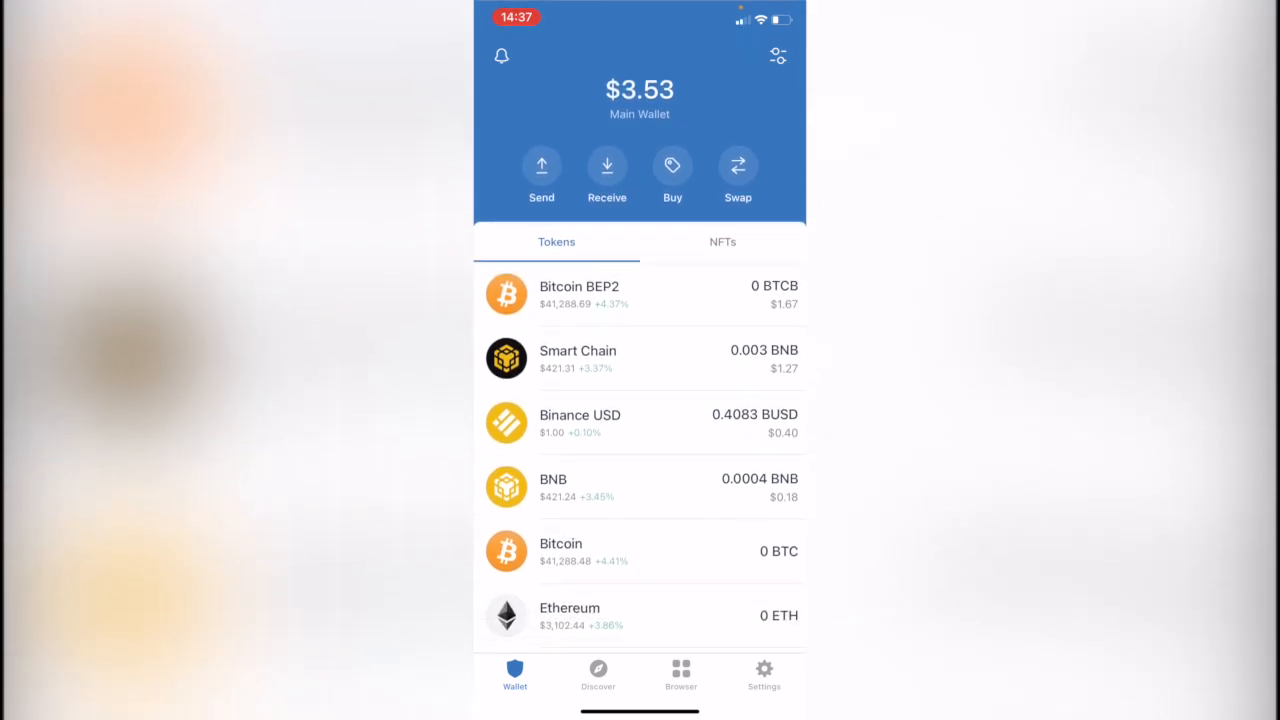
Step: Start a swap paying BNB and search 'Btc' to receive Binance-Peg BTCB Token
click(738, 164)
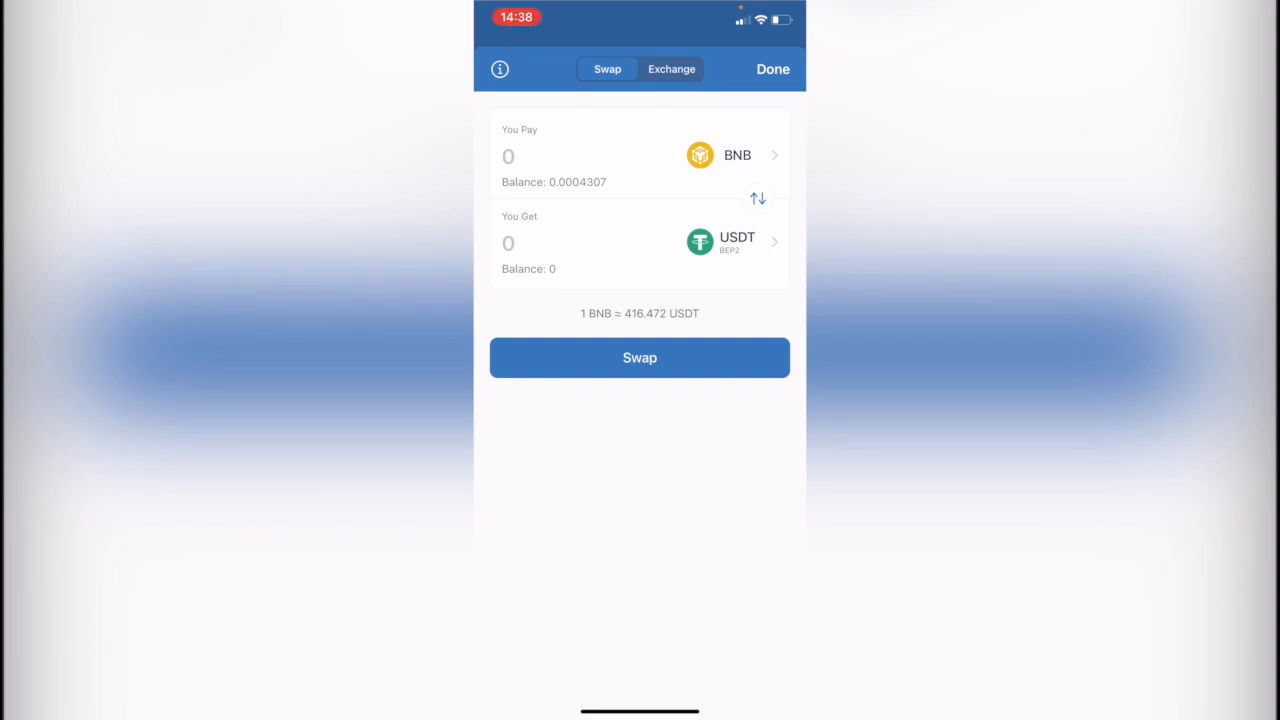
click(736, 244)
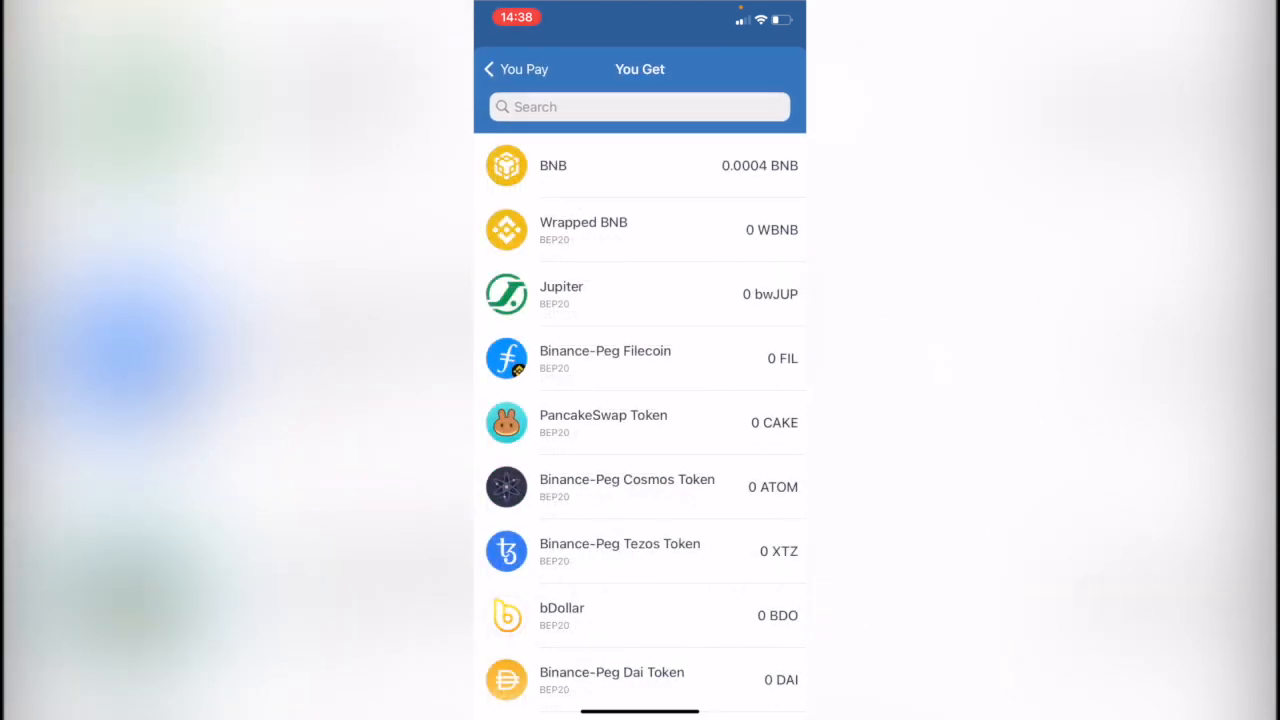
text(Btc)
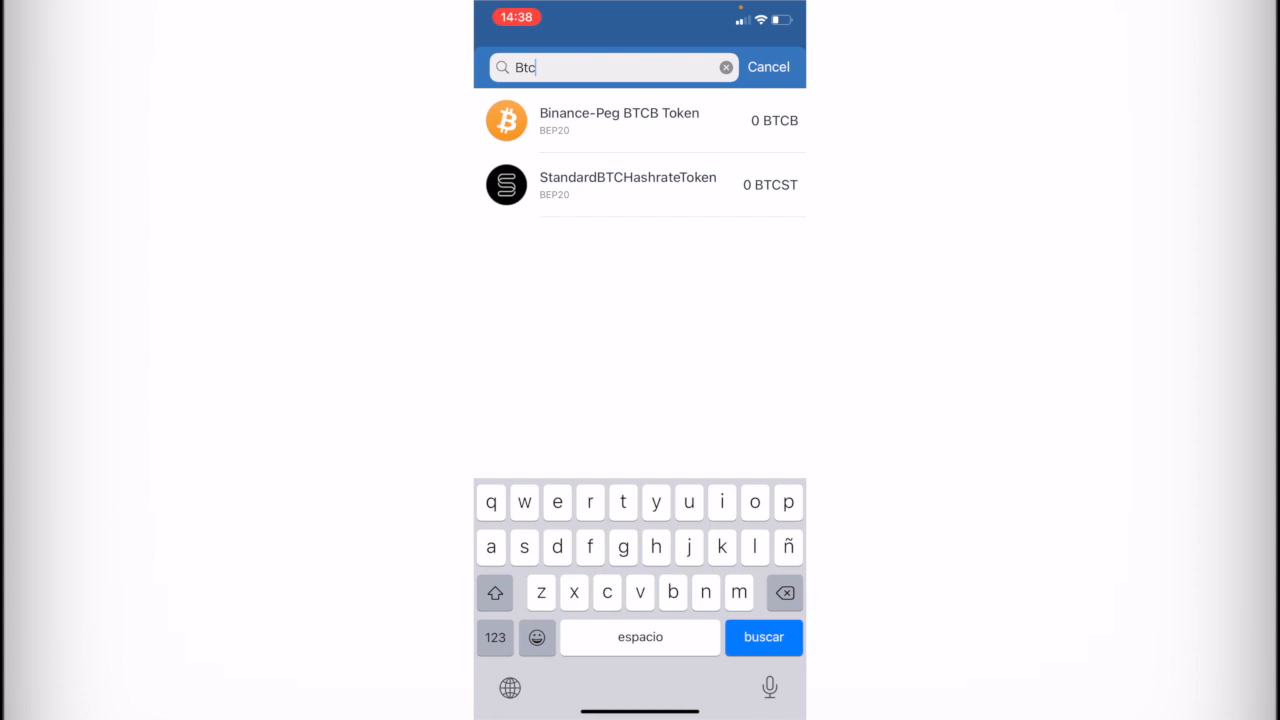
click(620, 120)
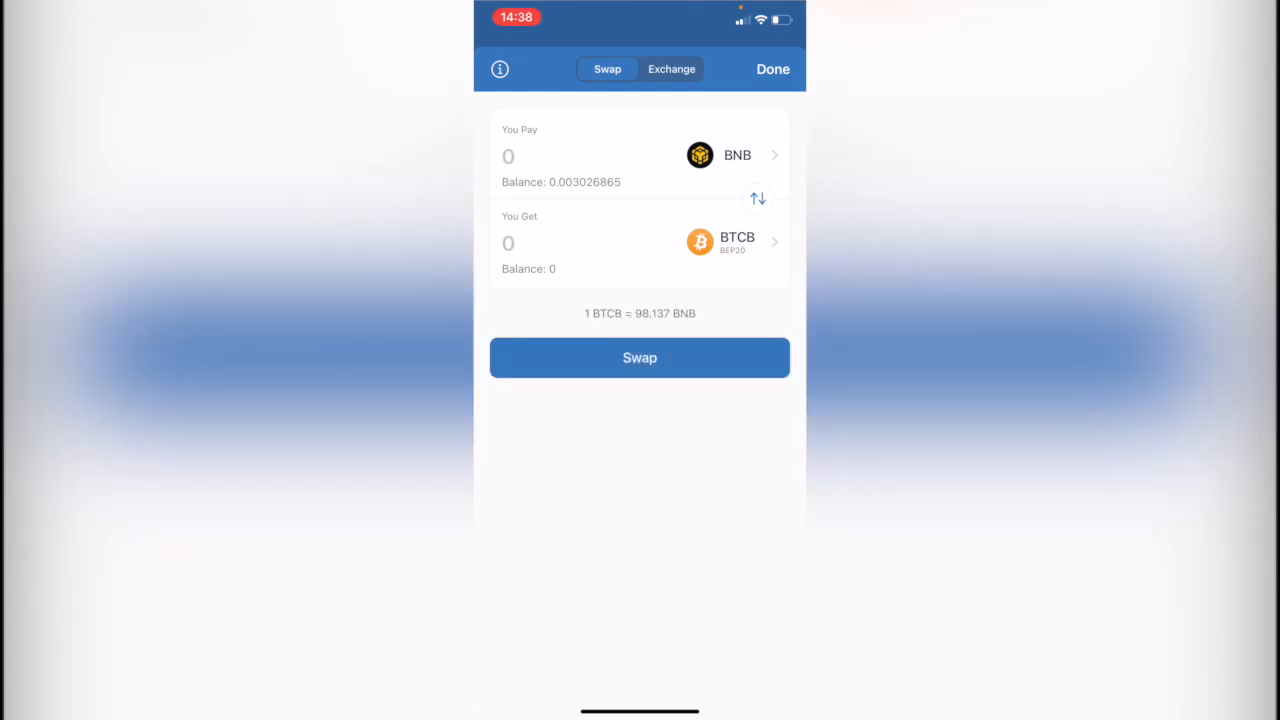
Step: Leave the swap screen and browse to 'pancakeswap' in the wallet's web browser
click(772, 68)
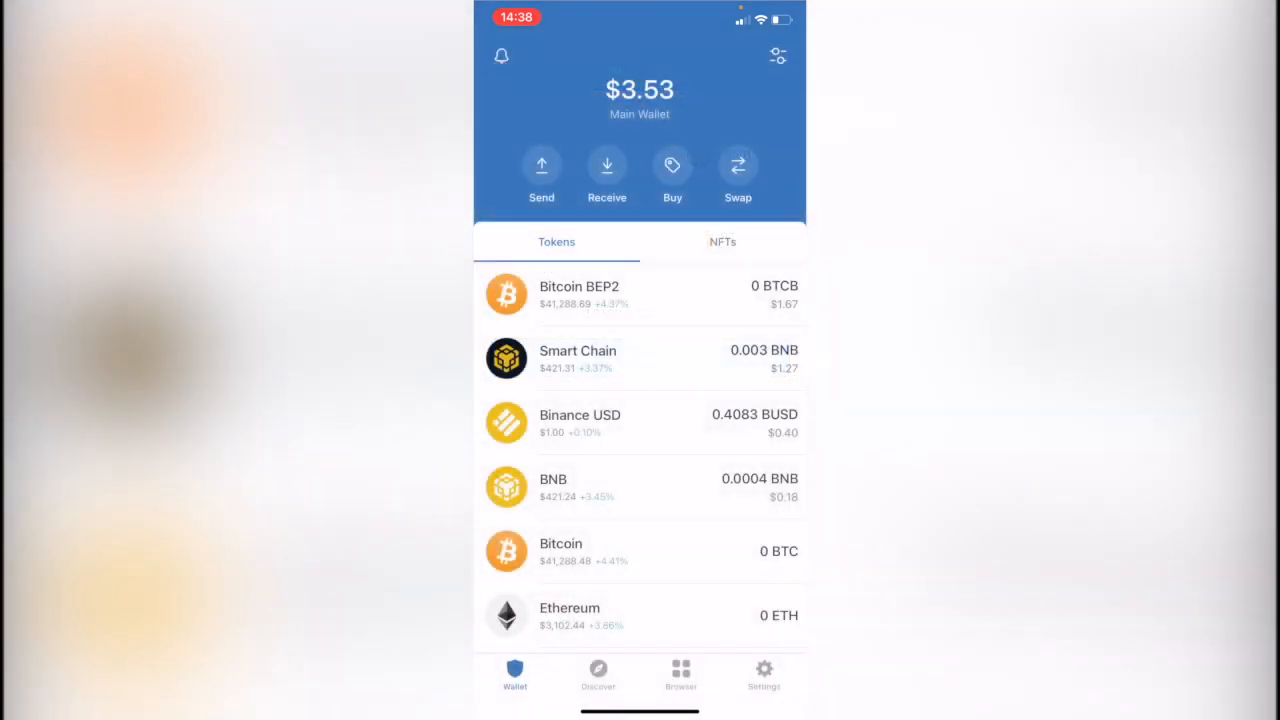
click(680, 670)
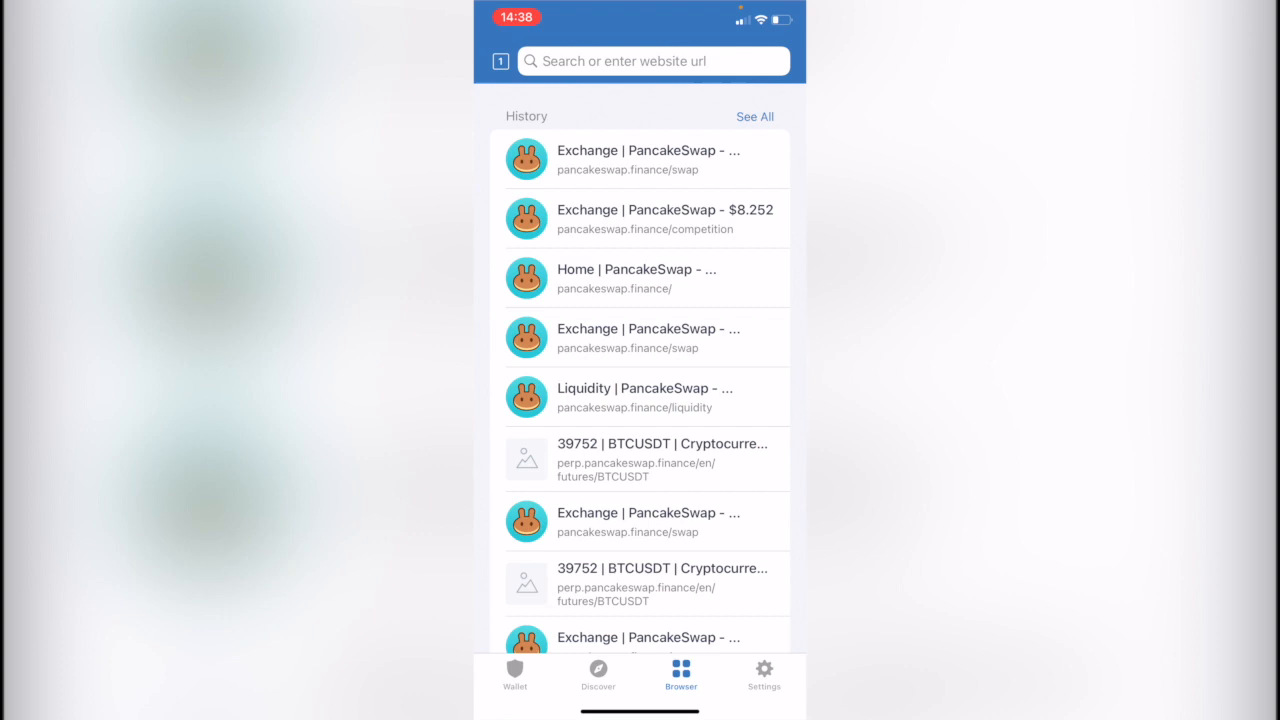
click(652, 60)
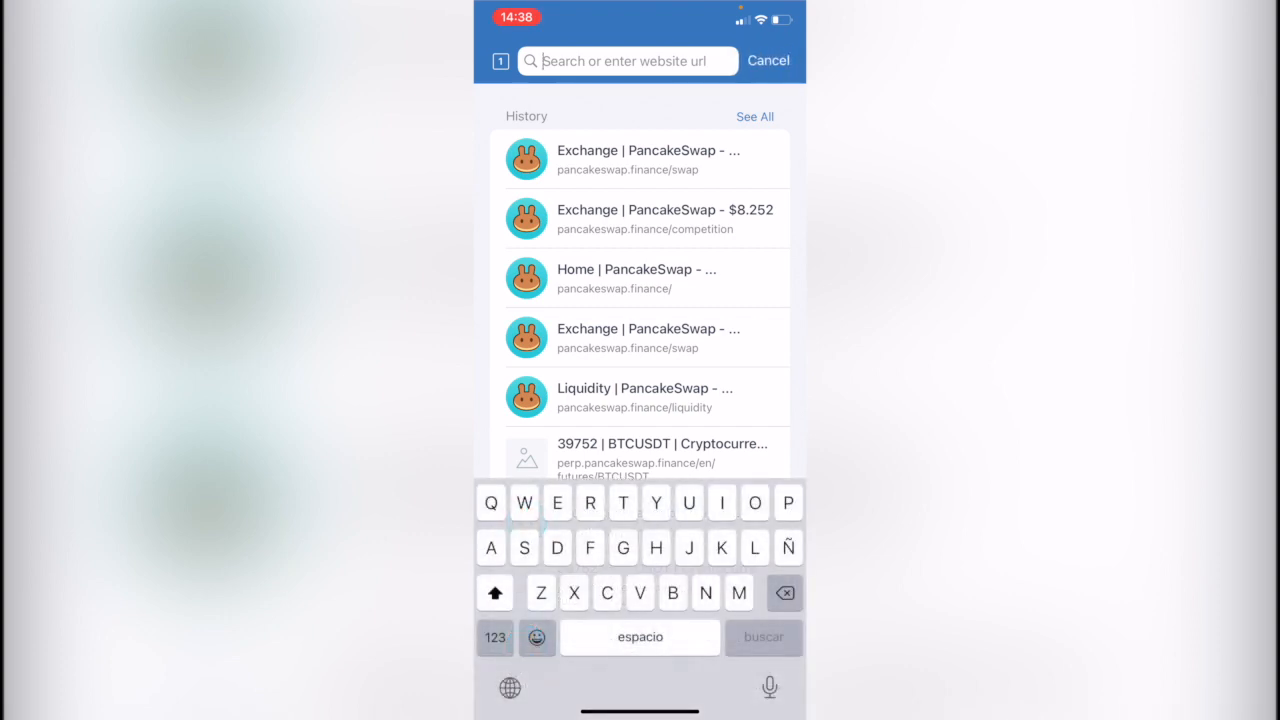
click(494, 592)
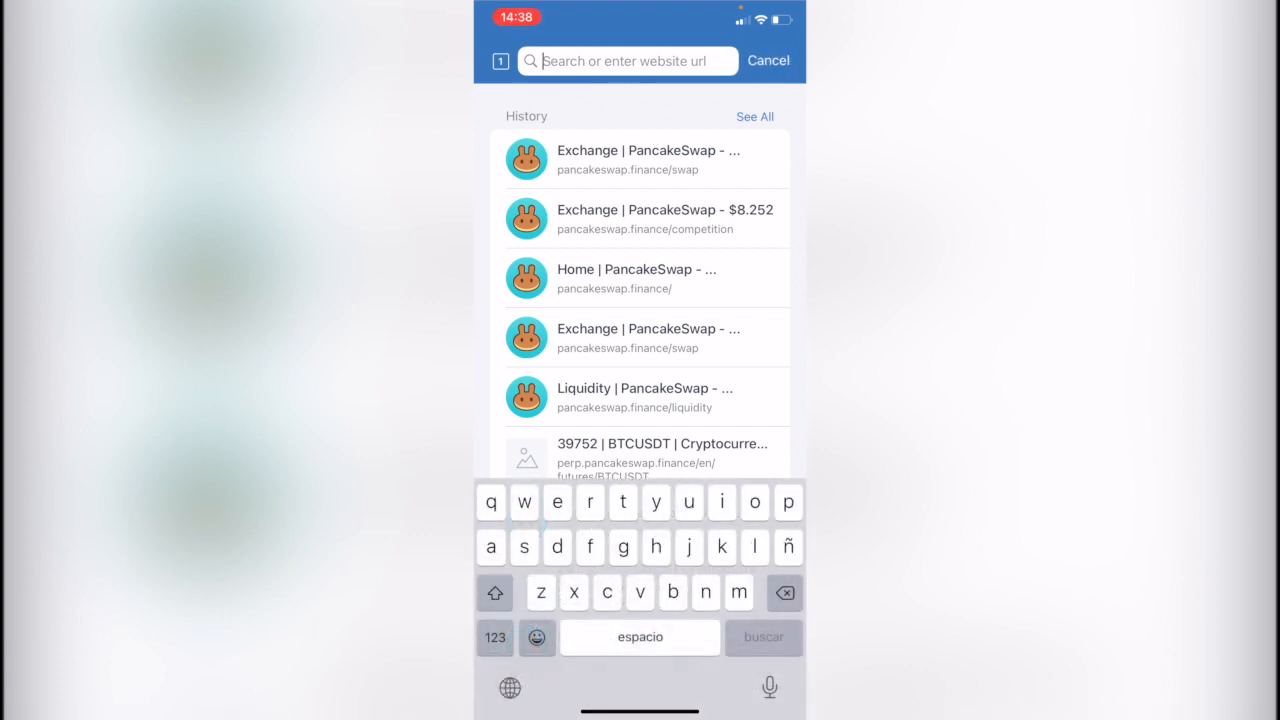
text(pancakeswap.finance)
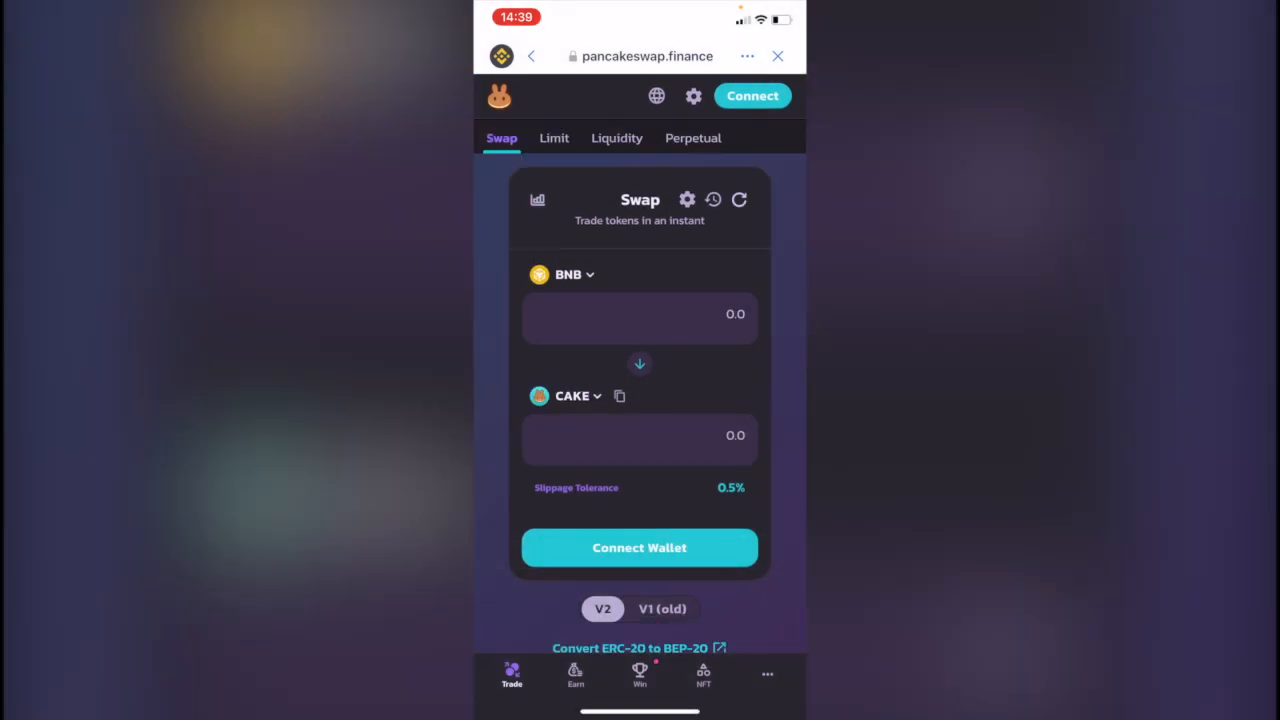
Step: Connect the wallet and set 0.003026 BNB to swap for about 0.0000307 BTCB
click(640, 548)
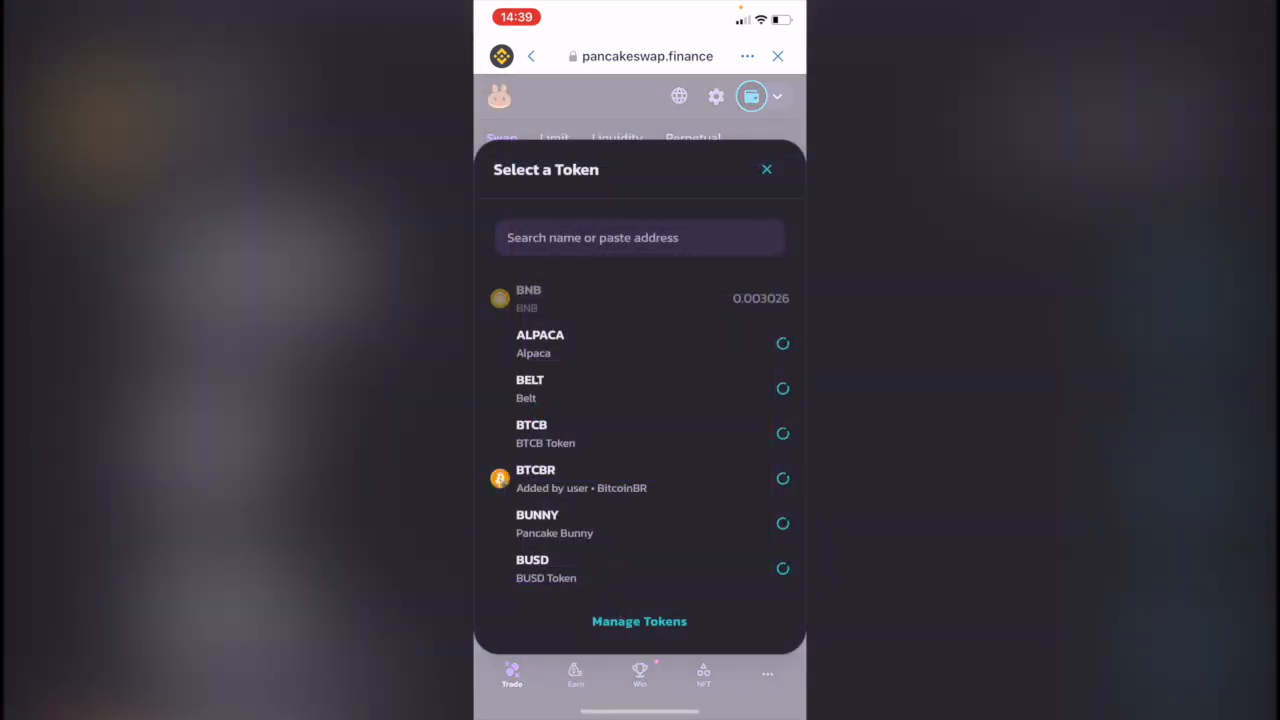
click(640, 236)
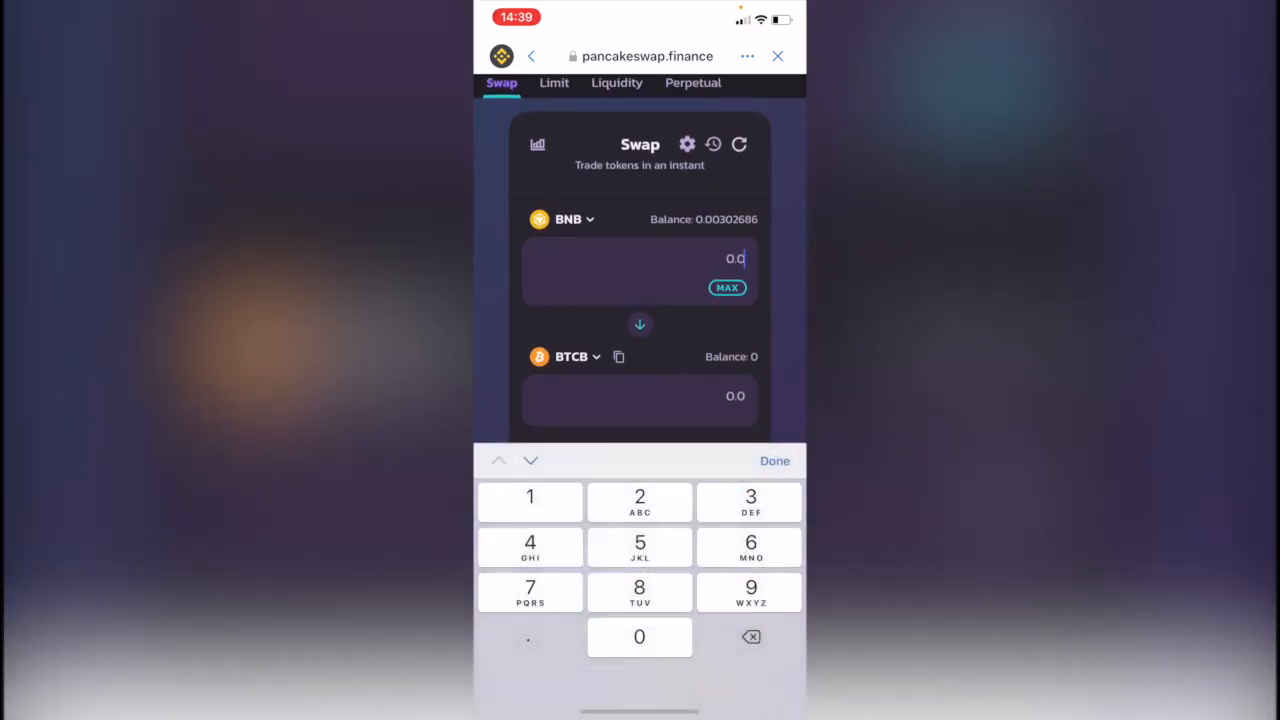
key(Backspace)
text(0.003026)
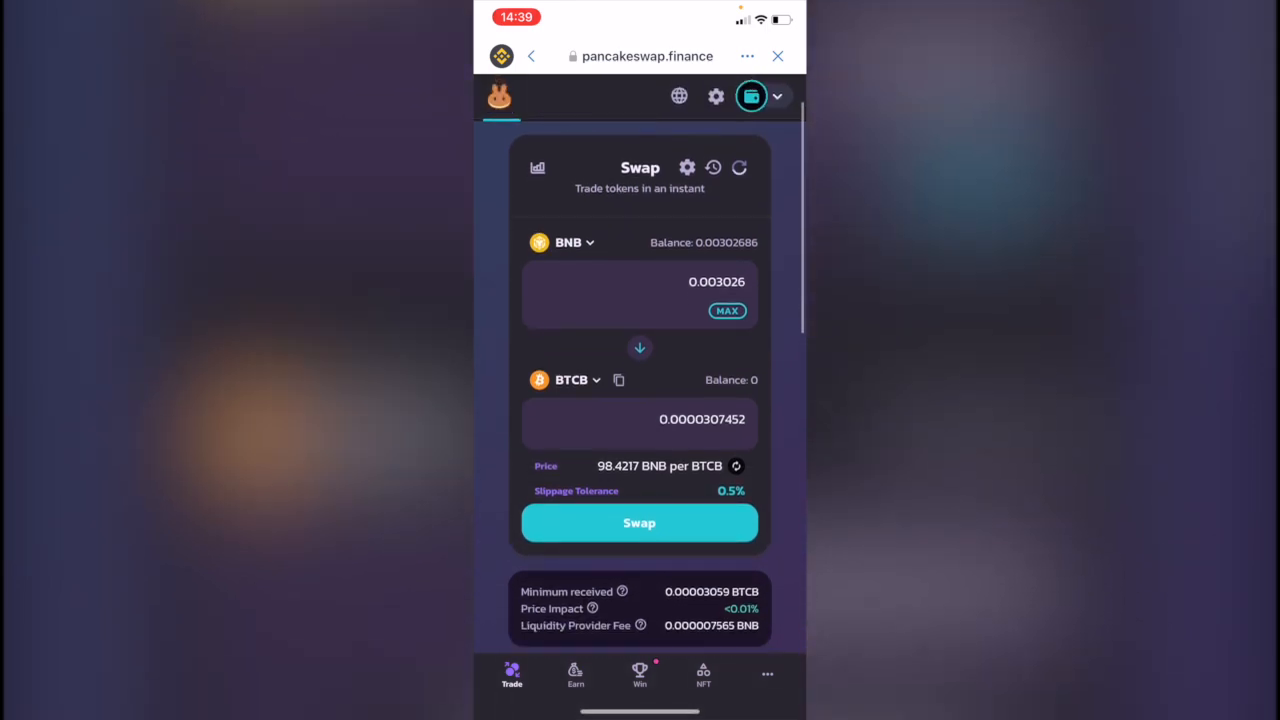
Step: Review and confirm the swap of 0.003026 BNB for BTCB
click(640, 524)
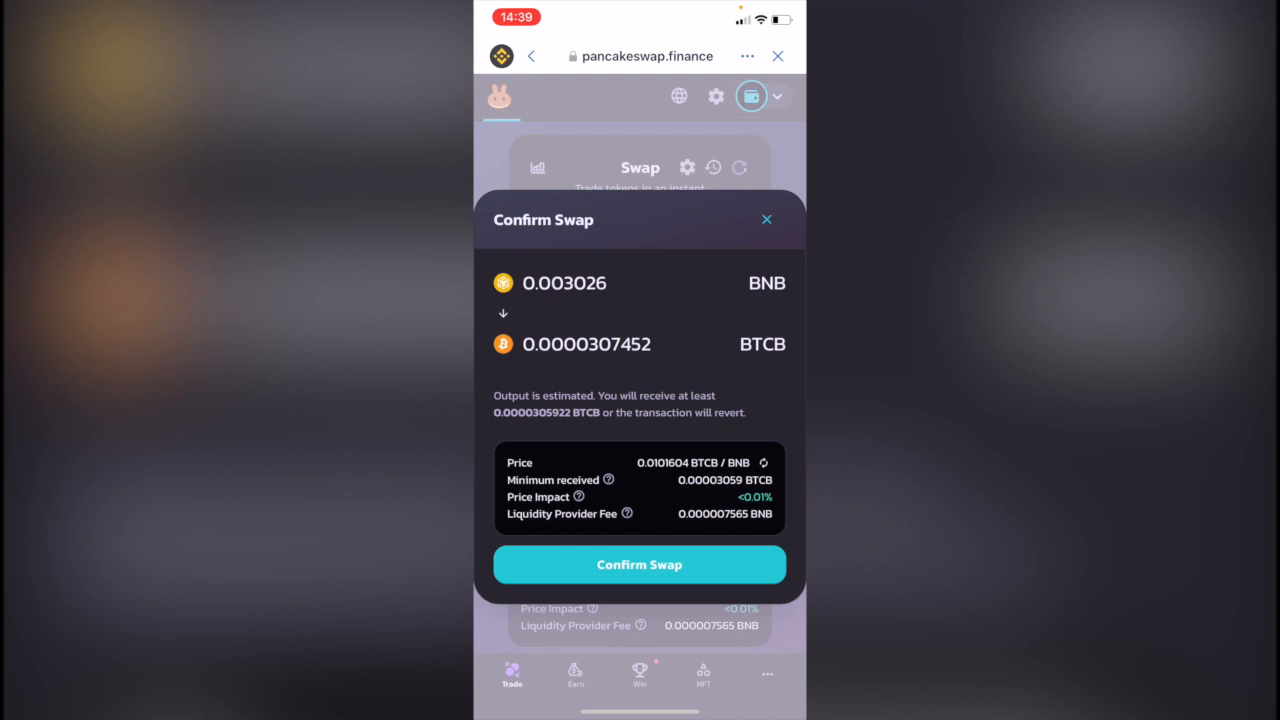
click(640, 564)
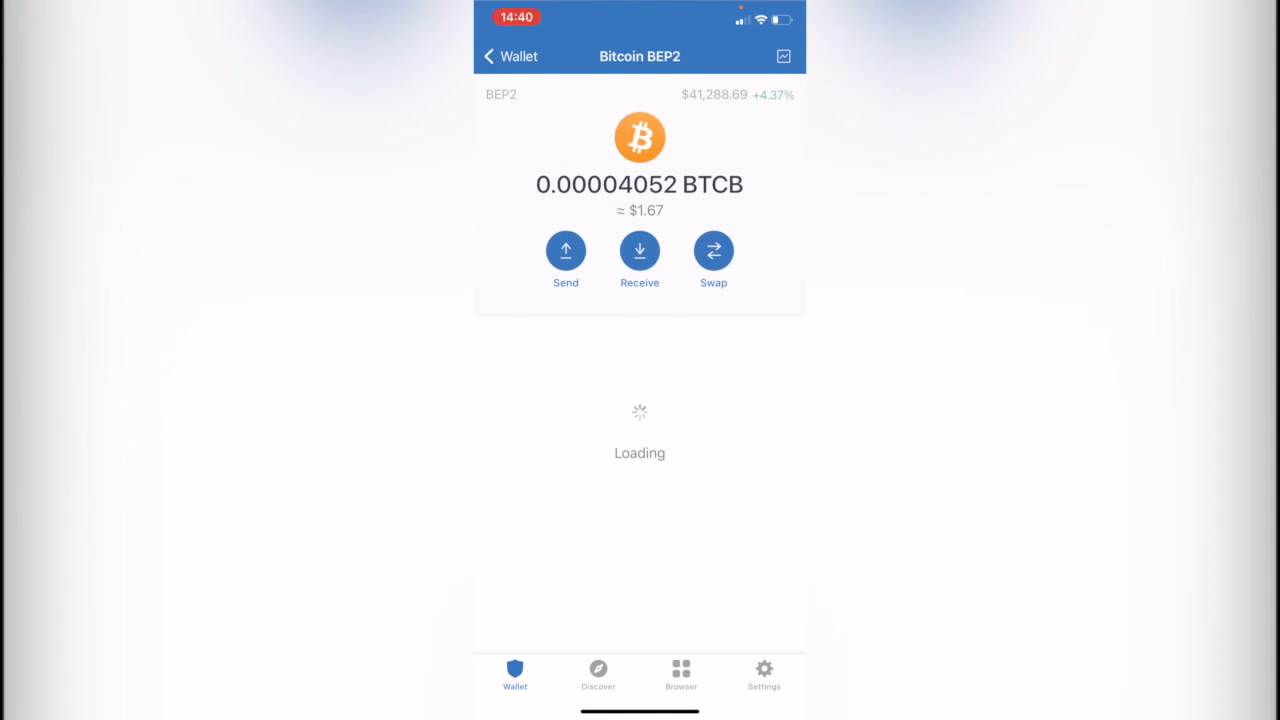
Step: Search 'BTC' in the token settings, then review the main list showing Bitcoin BEP2 at $1.67
click(512, 56)
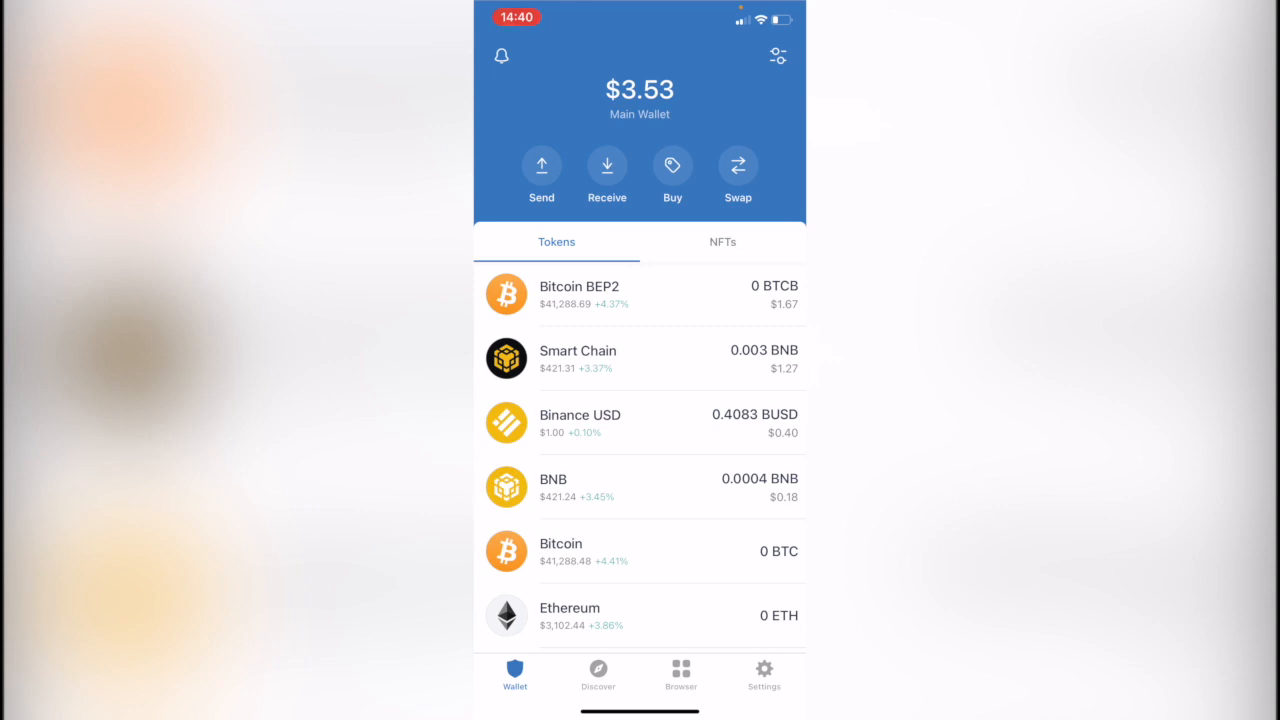
click(776, 58)
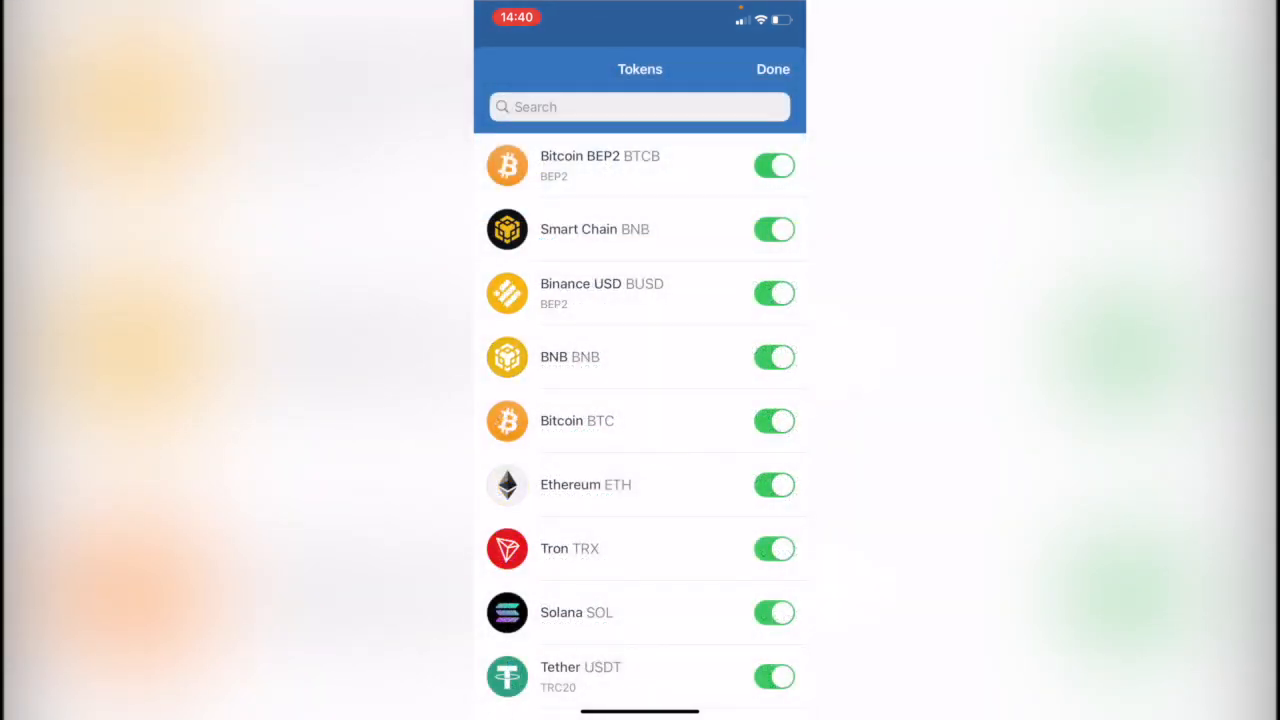
text(BTC)
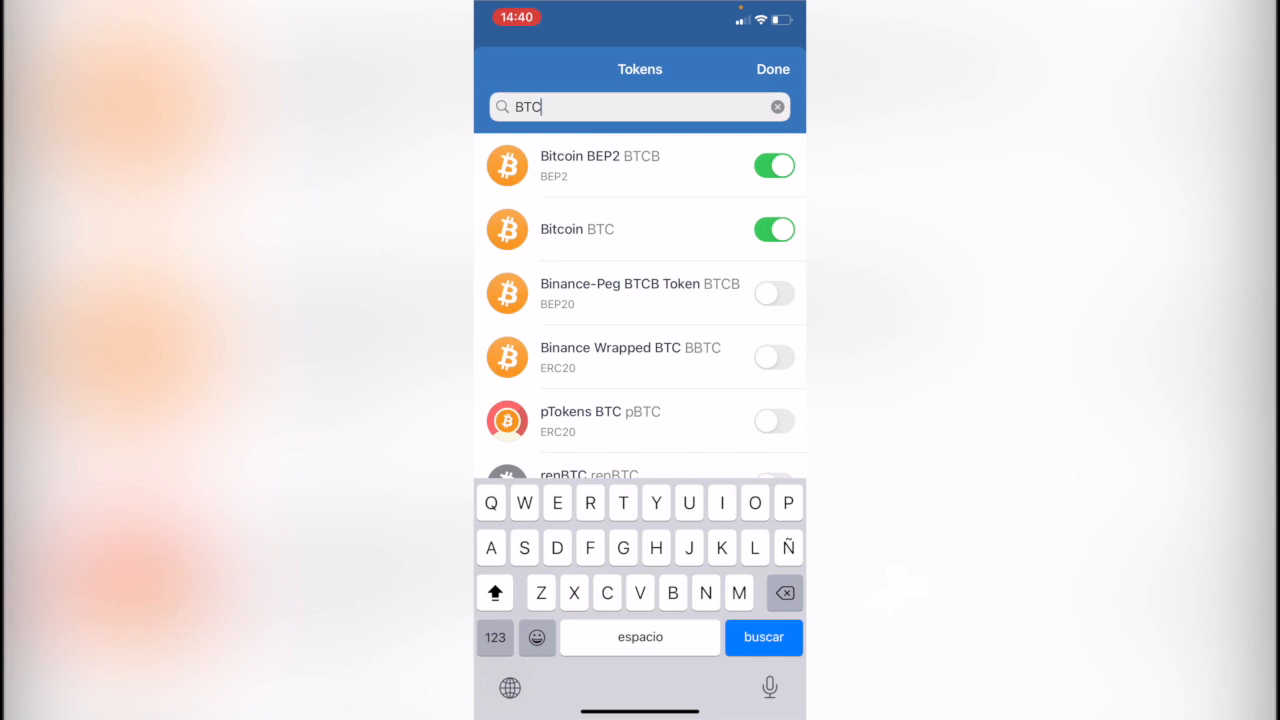
click(772, 70)
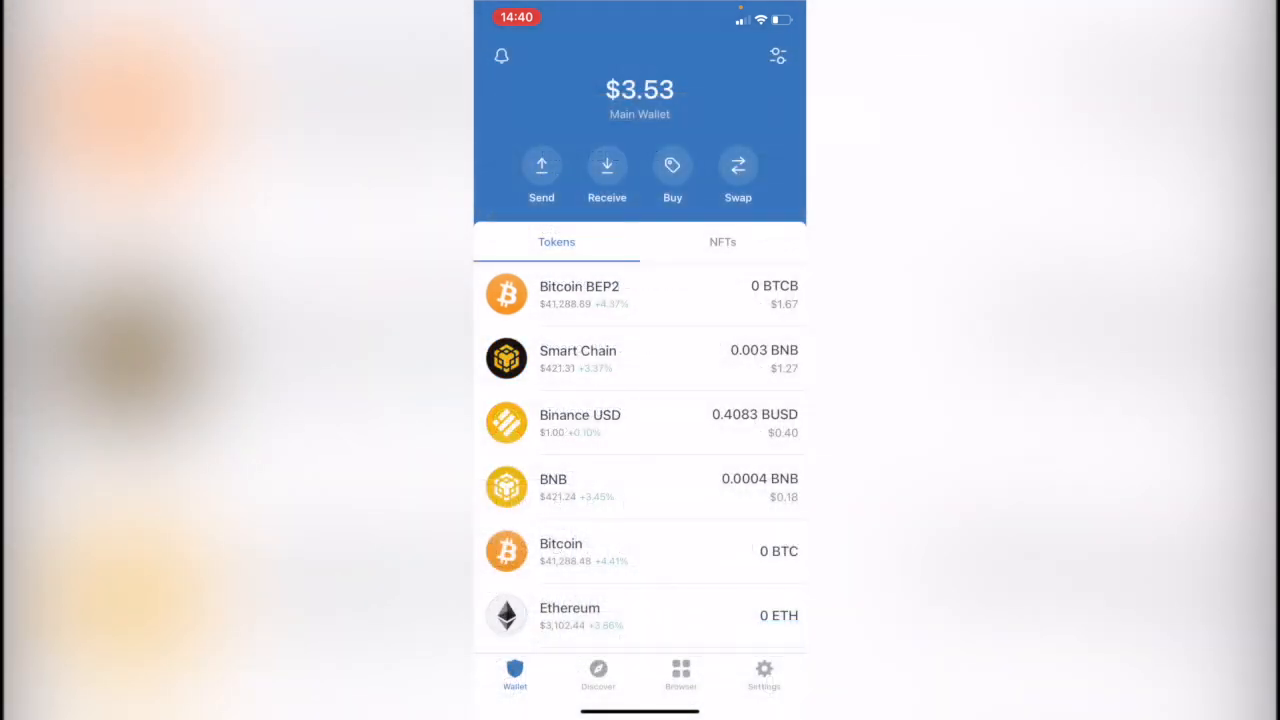
scroll(down, 3)
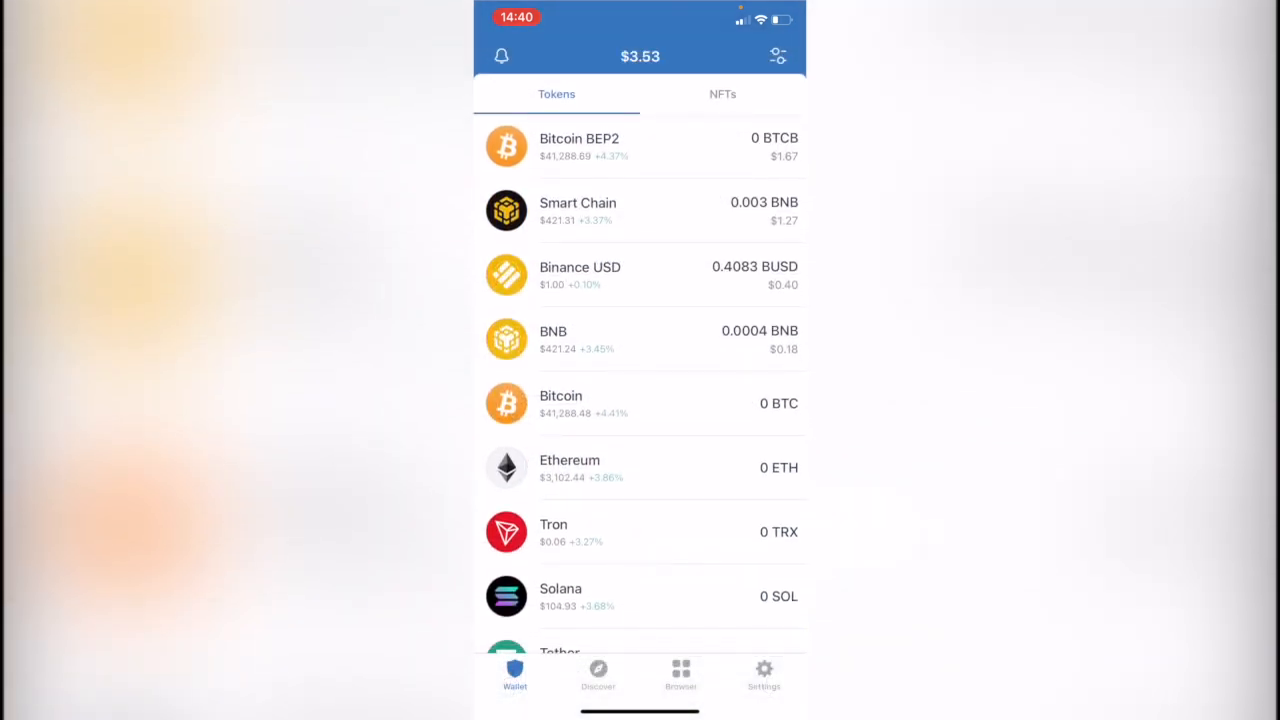